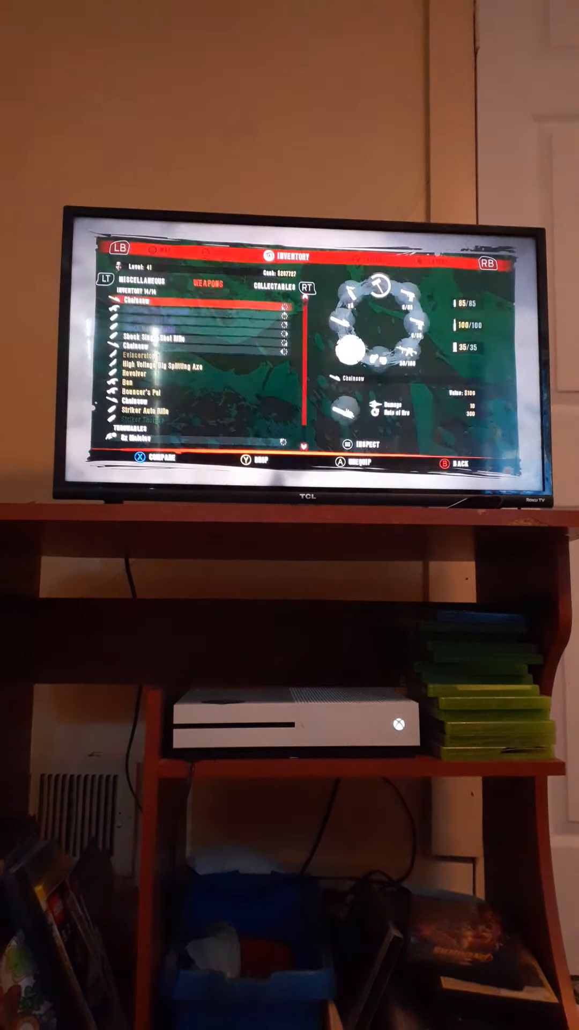
key("B")
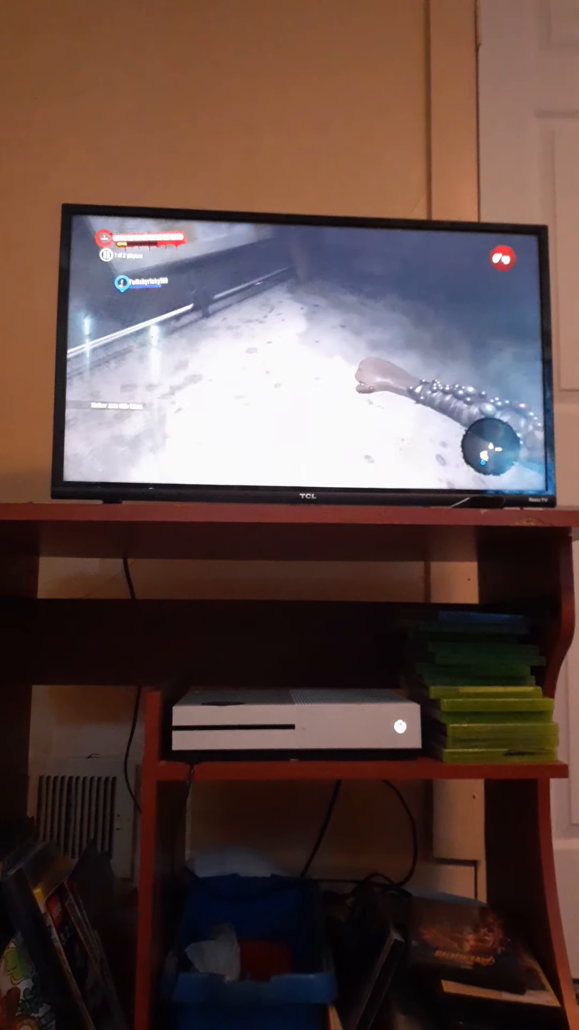